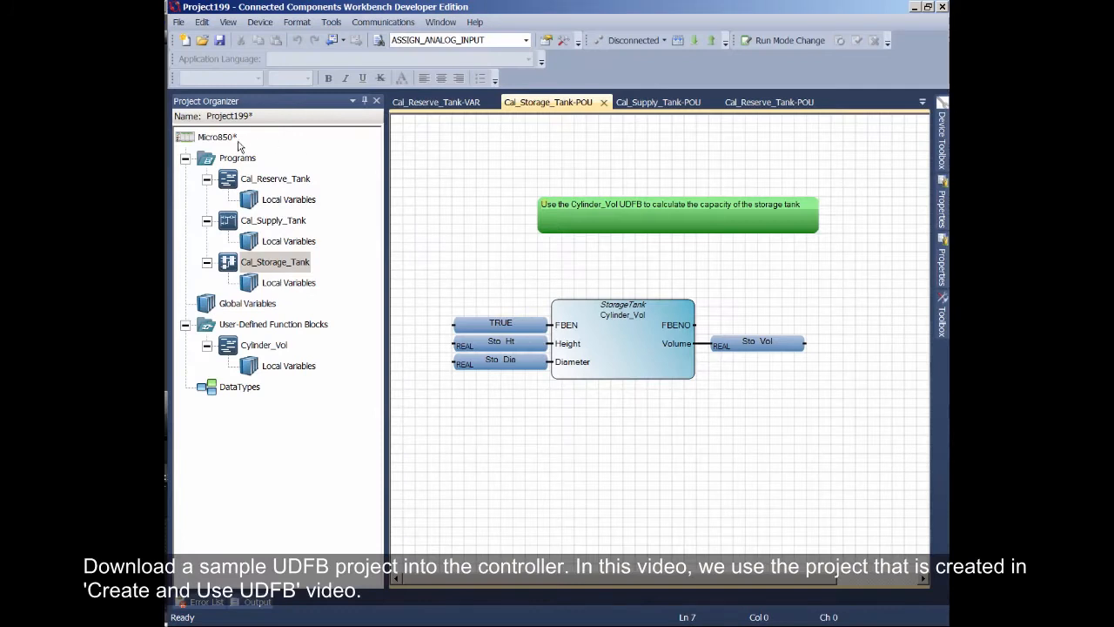
Build the Micro850 project from its Project Organizer context menu
{"action": "right_click", "coordinate": [216, 136]}
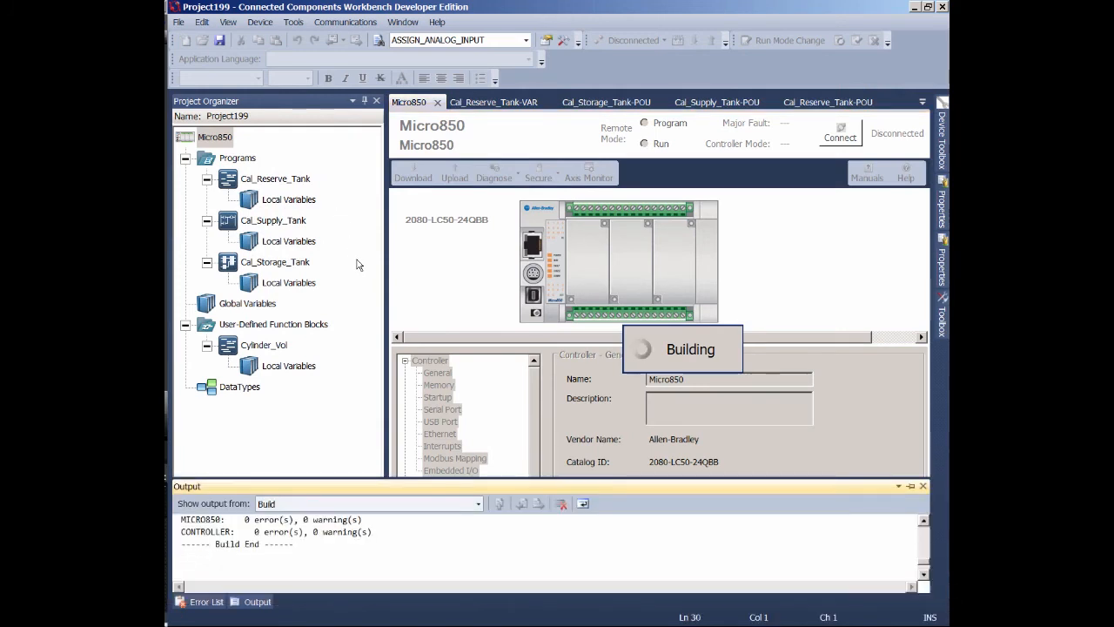
Connect to the Micro850 controller listed under USB in the Connection Browser
{"action": "left_click", "coordinate": [838, 131]}
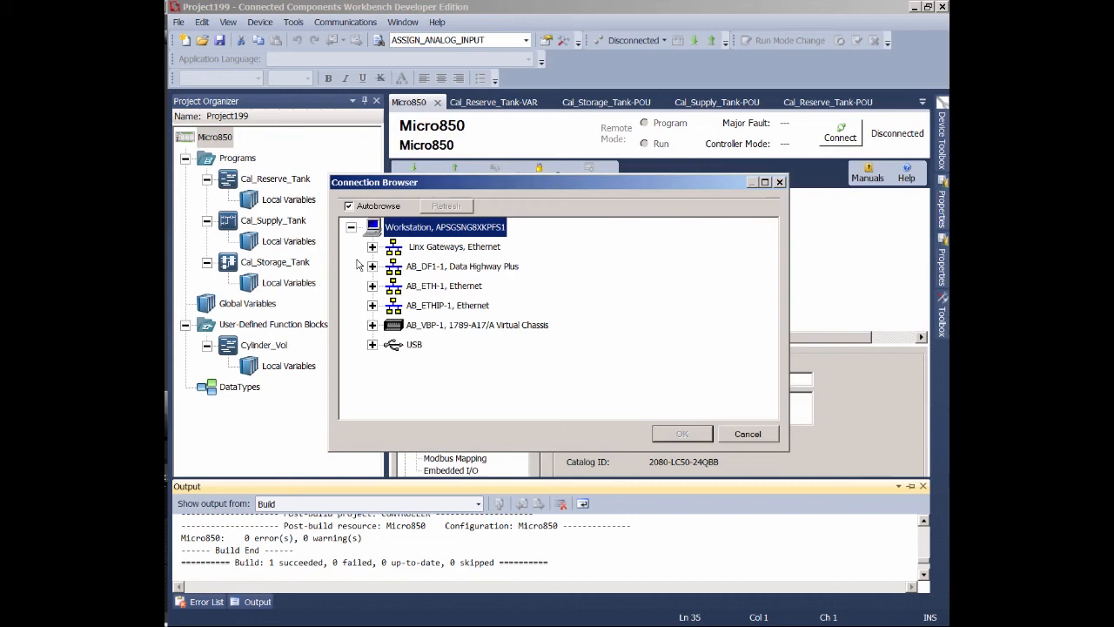
{"action": "left_click", "coordinate": [372, 344]}
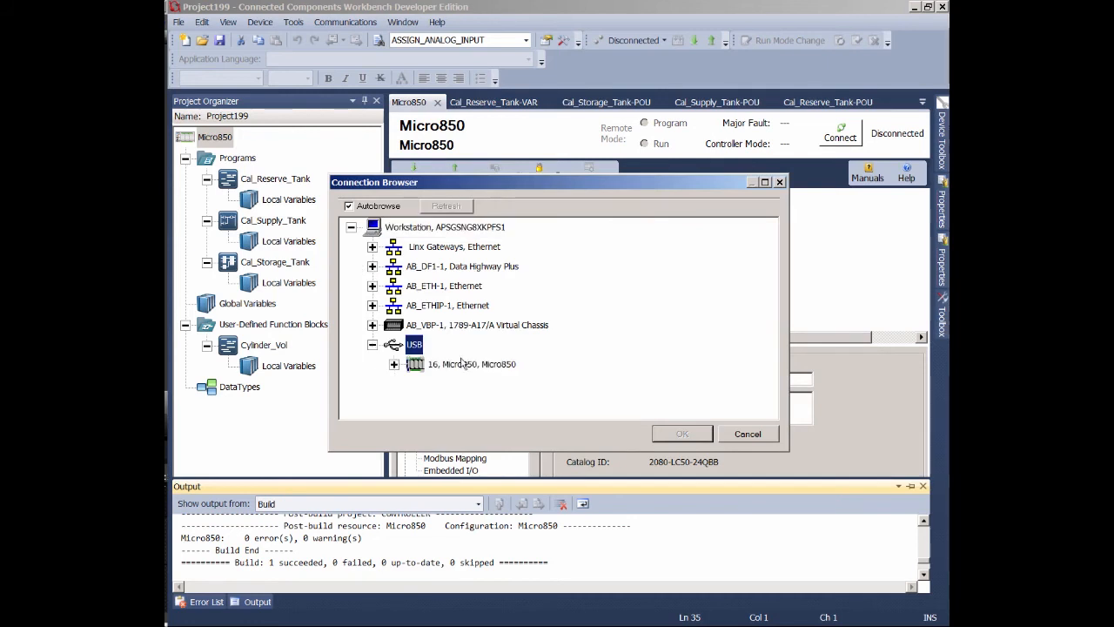
{"action": "left_click", "coordinate": [682, 434]}
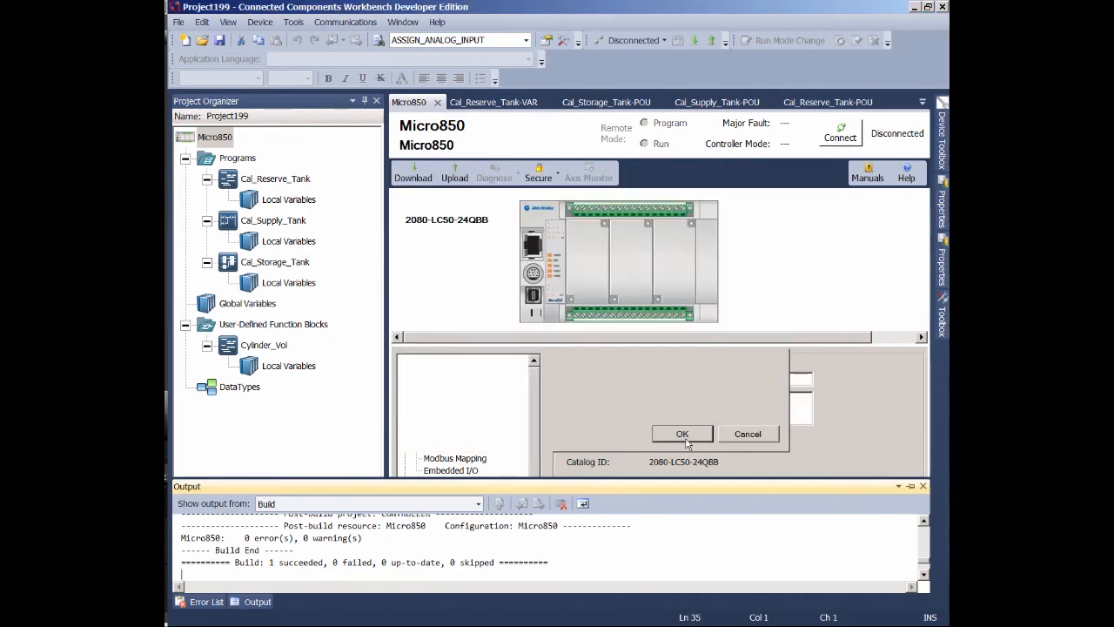
{"action": "left_click", "coordinate": [682, 433]}
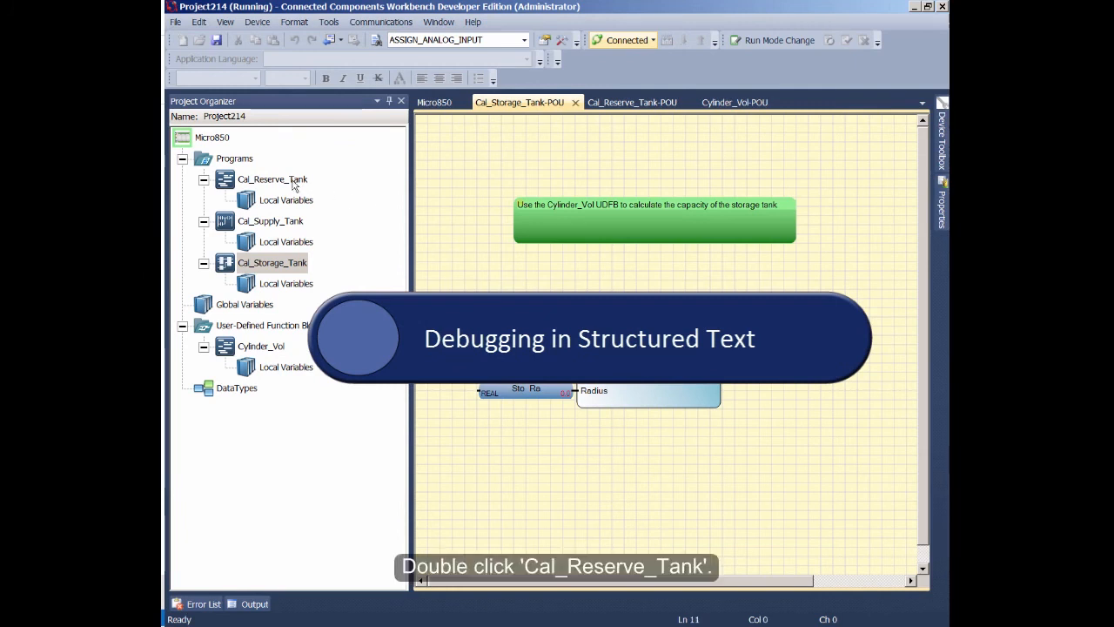
Open the Cal_Reserve_Tank program from the Project Organizer
{"action": "double_click", "coordinate": [271, 178]}
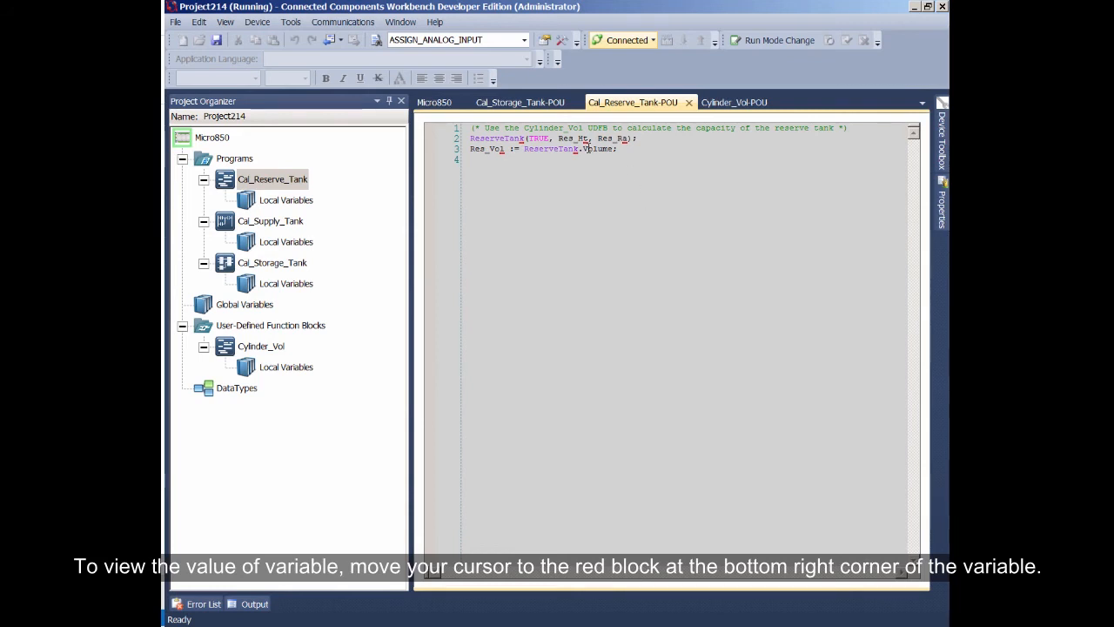
{"action": "mouse_move", "coordinate": [581, 149]}
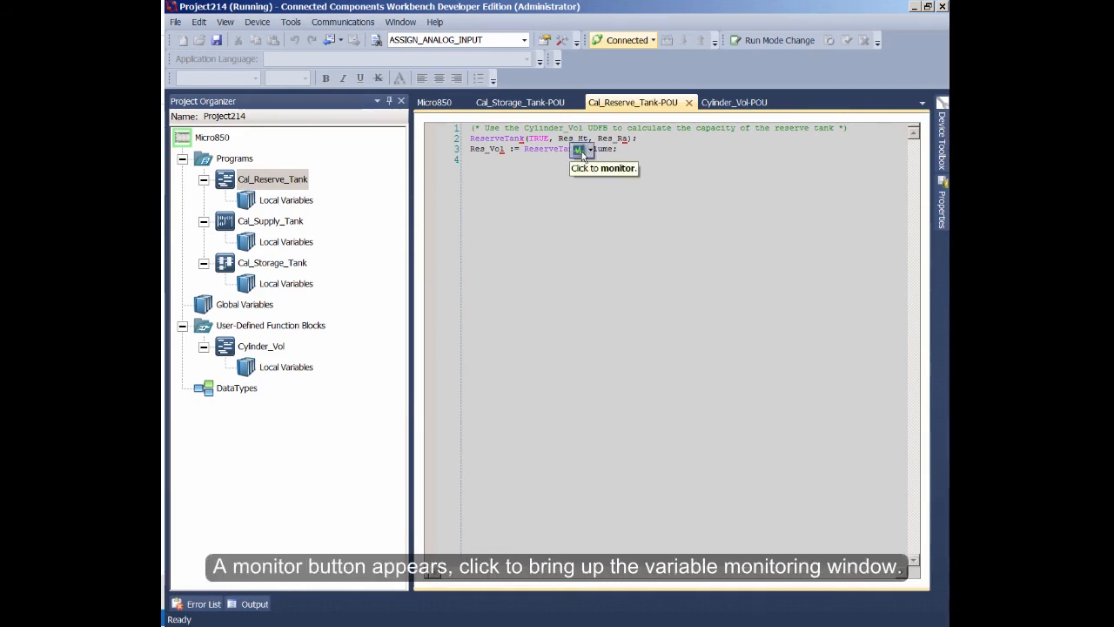
Open an enlarged Variable Monitoring window and enter 3.0 for Res_Ht and Res_Ra
{"action": "left_click", "coordinate": [579, 150]}
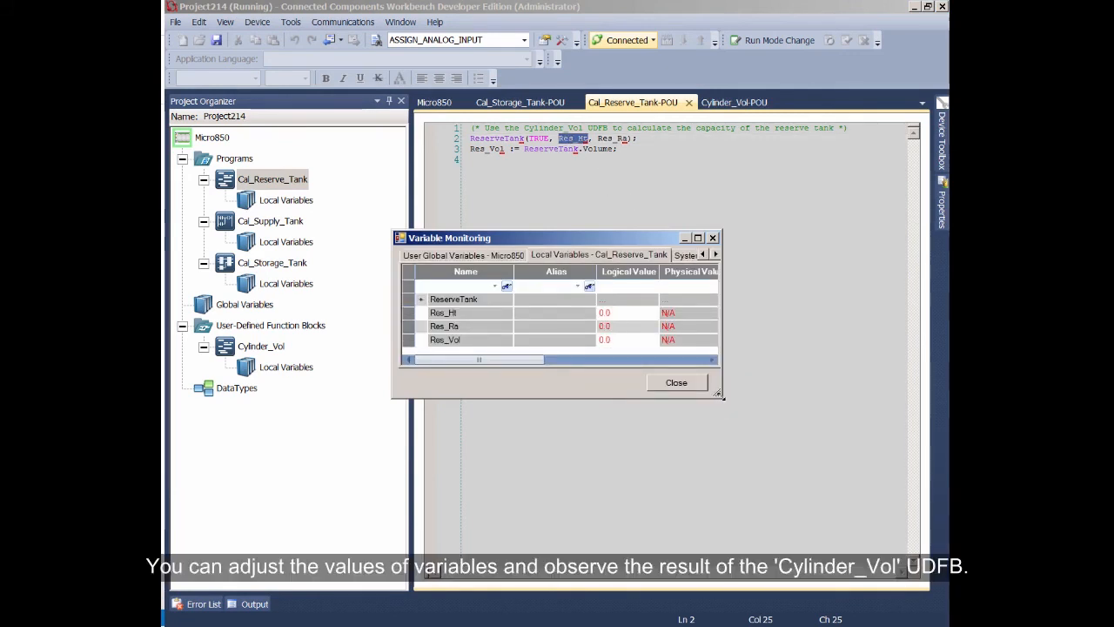
{"action": "left_click_drag", "start_coordinate": [720, 396], "coordinate": [811, 509]}
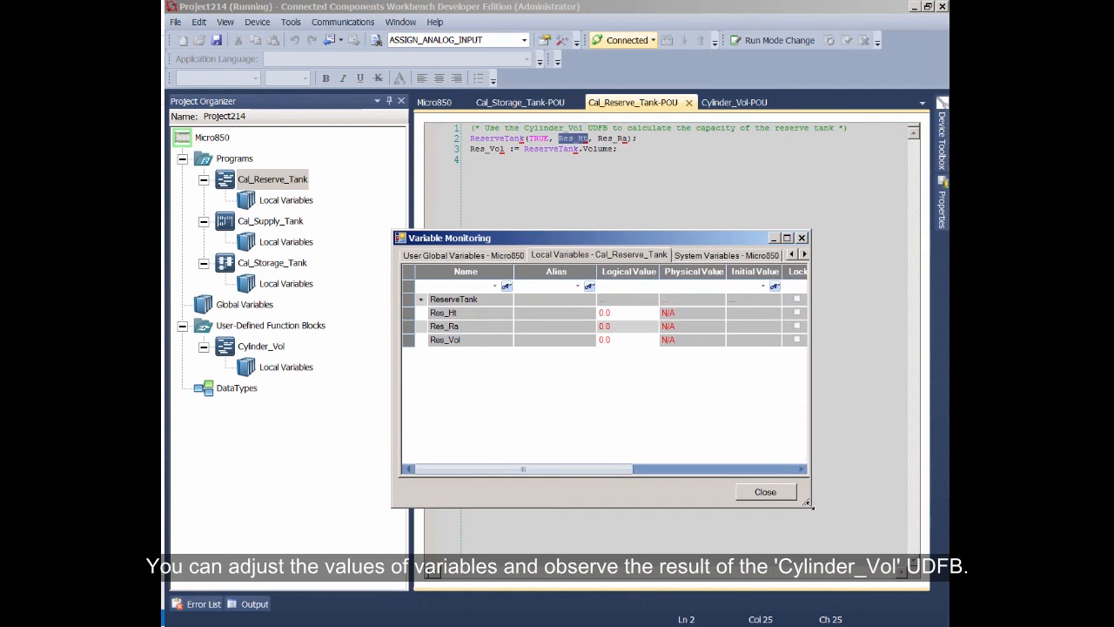
{"action": "mouse_move", "coordinate": [613, 326]}
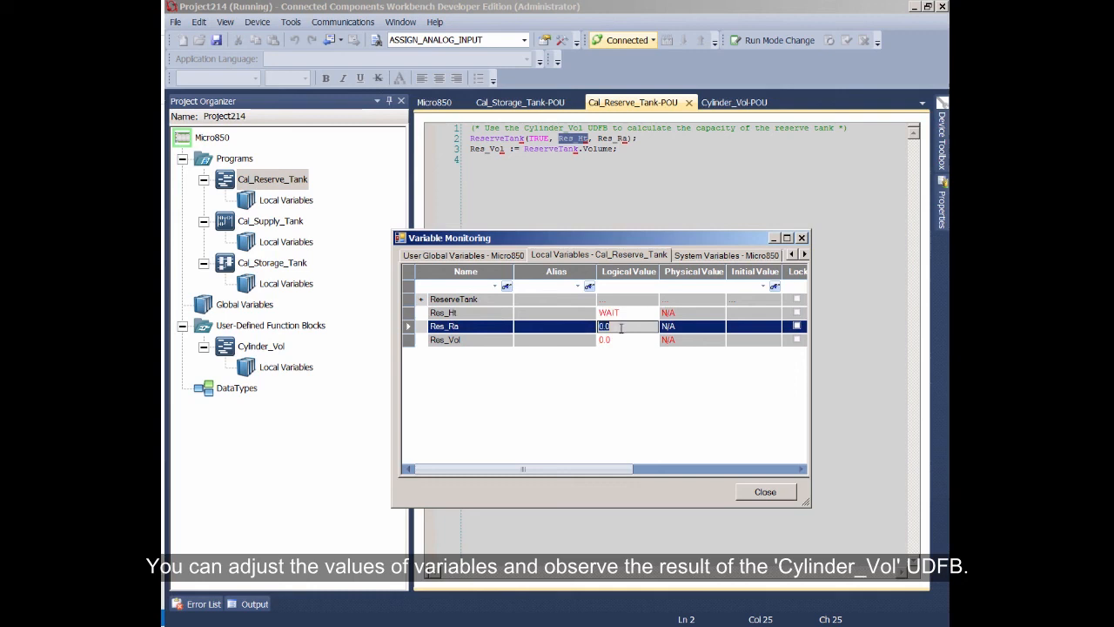
{"action": "type", "text": "3"}
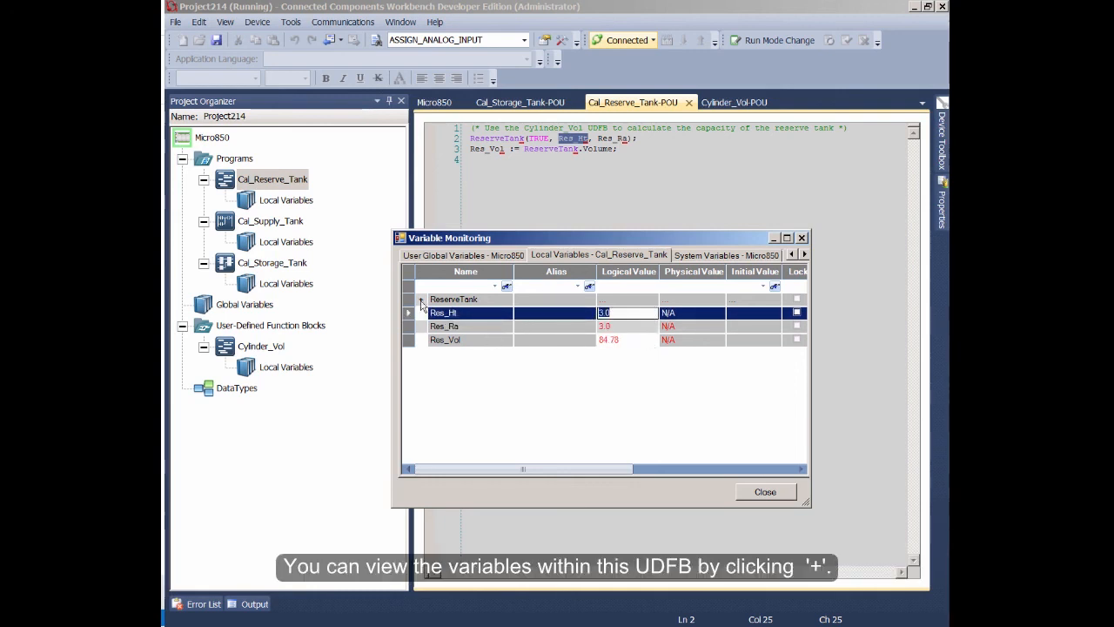
Expand ReserveTank, check its Pi value, and close Variable Monitoring
{"action": "left_click", "coordinate": [408, 298]}
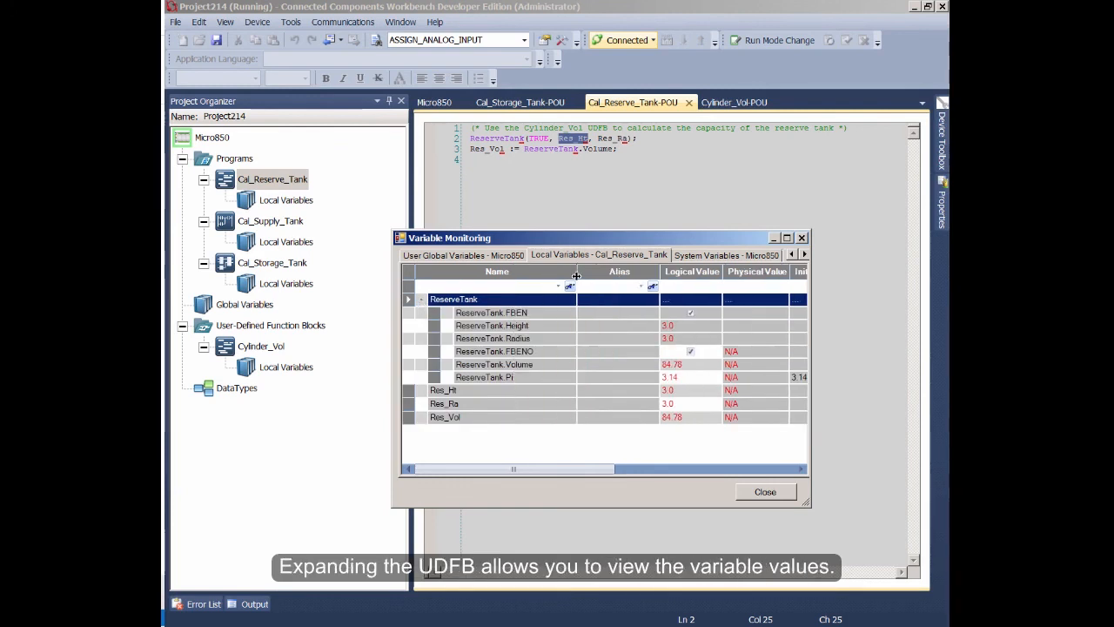
{"action": "mouse_move", "coordinate": [728, 339]}
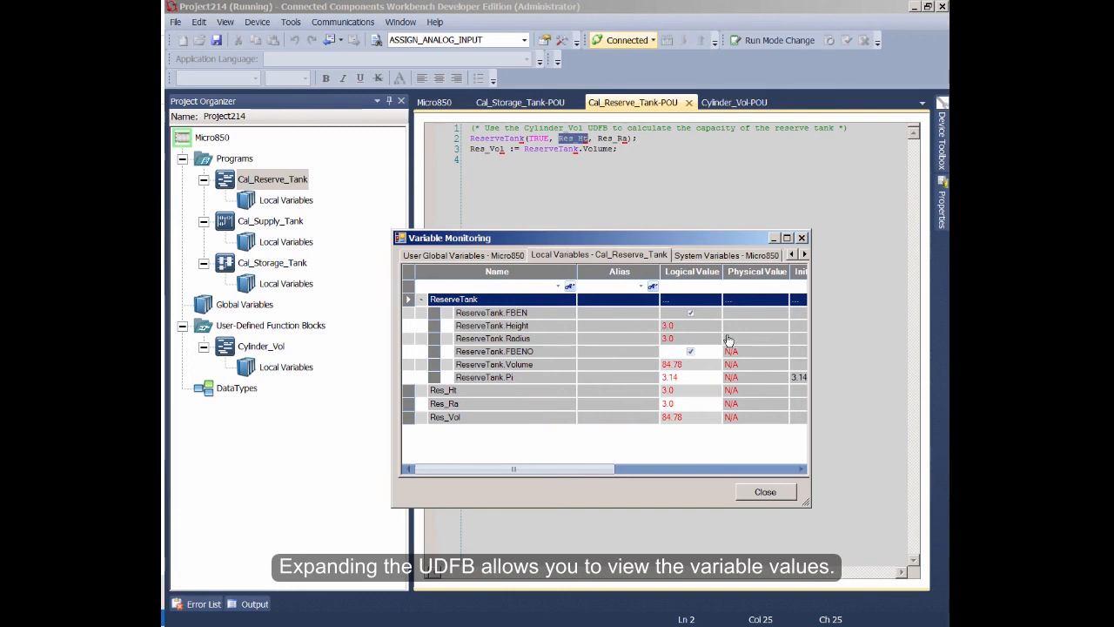
{"action": "left_click", "coordinate": [484, 377]}
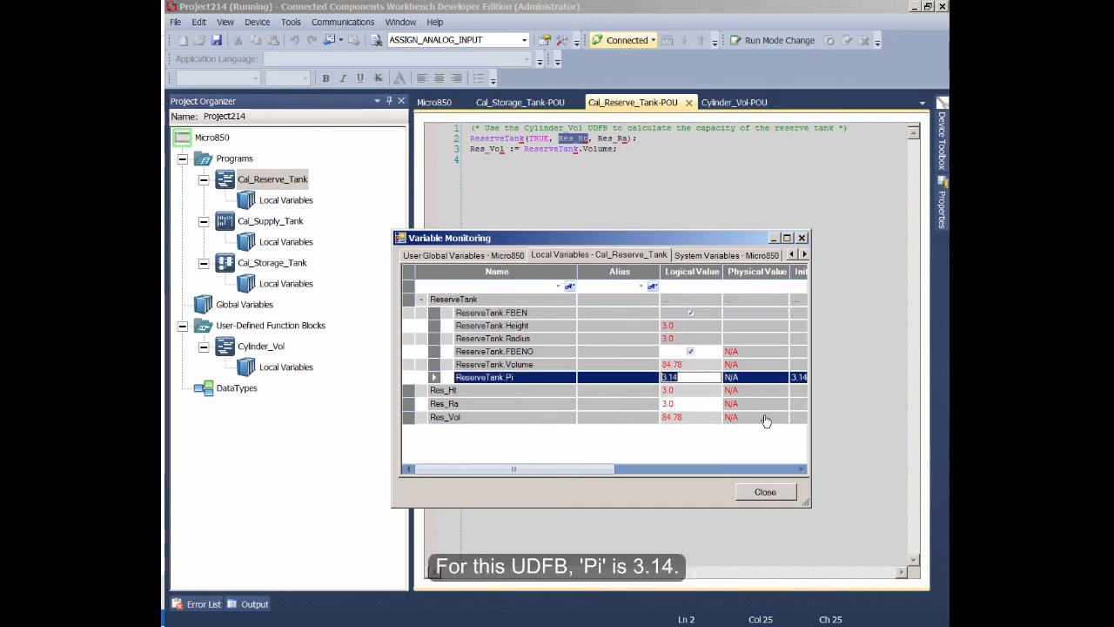
{"action": "mouse_move", "coordinate": [777, 457]}
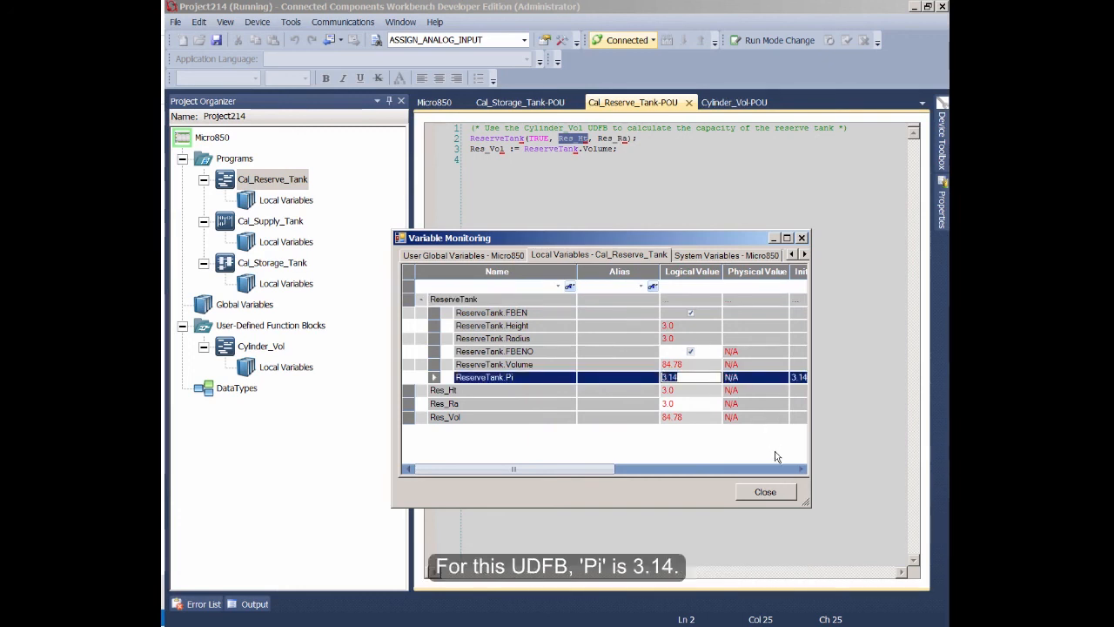
{"action": "left_click", "coordinate": [764, 492]}
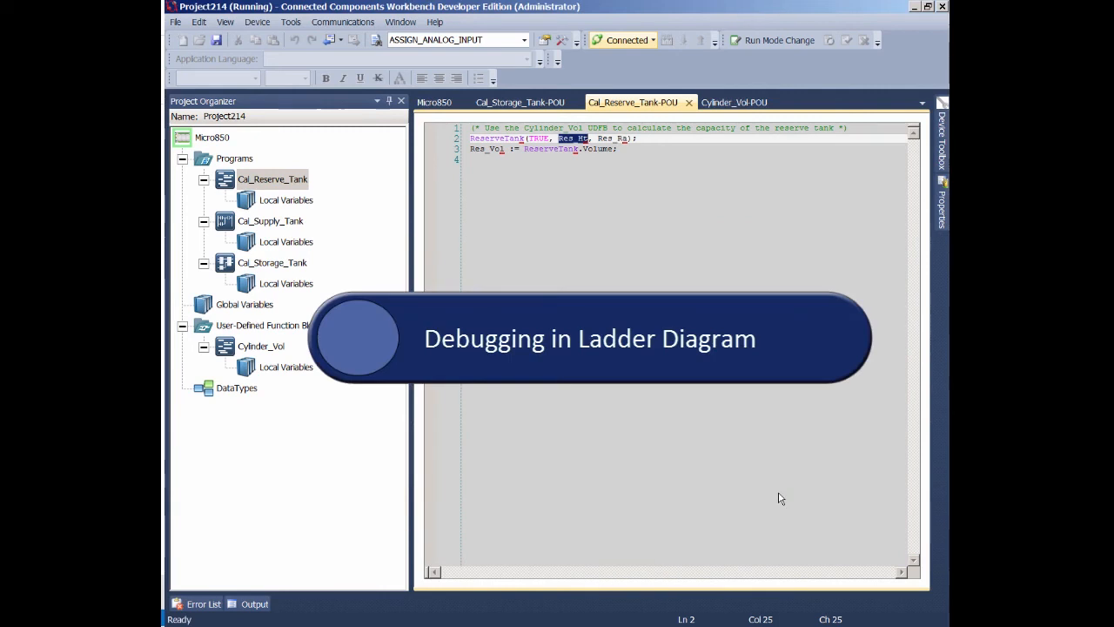
{"action": "mouse_move", "coordinate": [693, 405]}
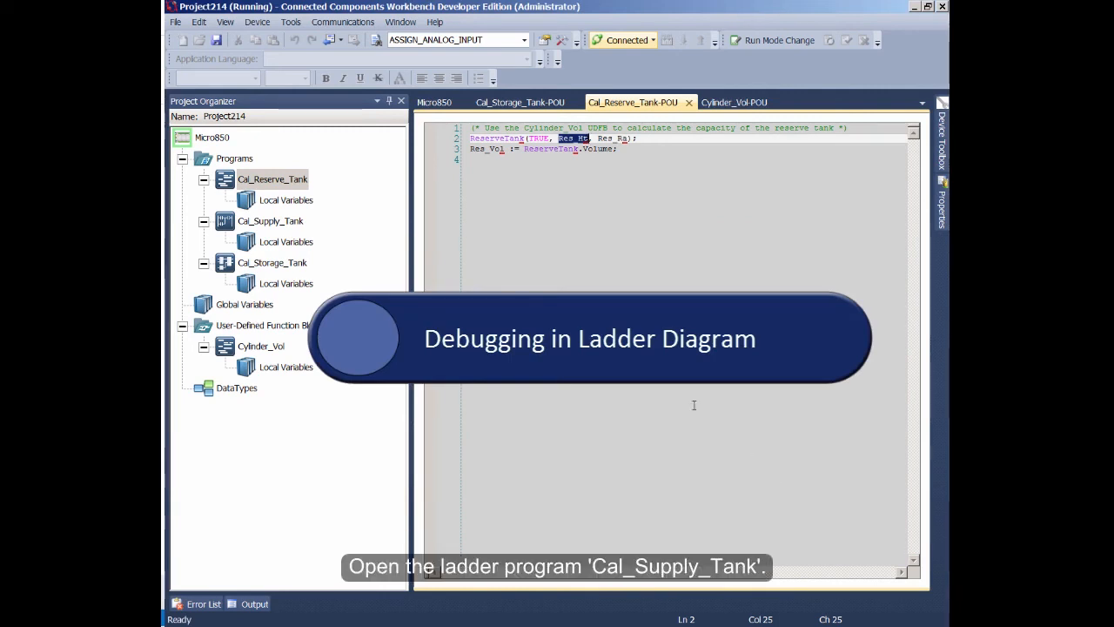
Open the Cal_Supply_Tank ladder program from the Project Organizer
{"action": "left_click", "coordinate": [271, 220]}
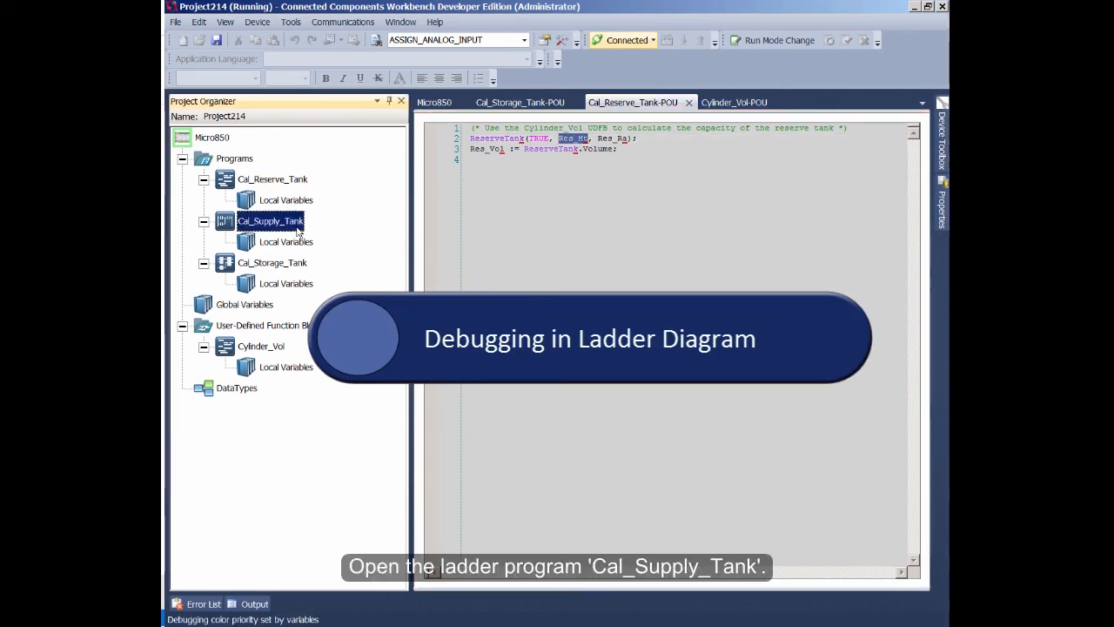
{"action": "double_click", "coordinate": [271, 220]}
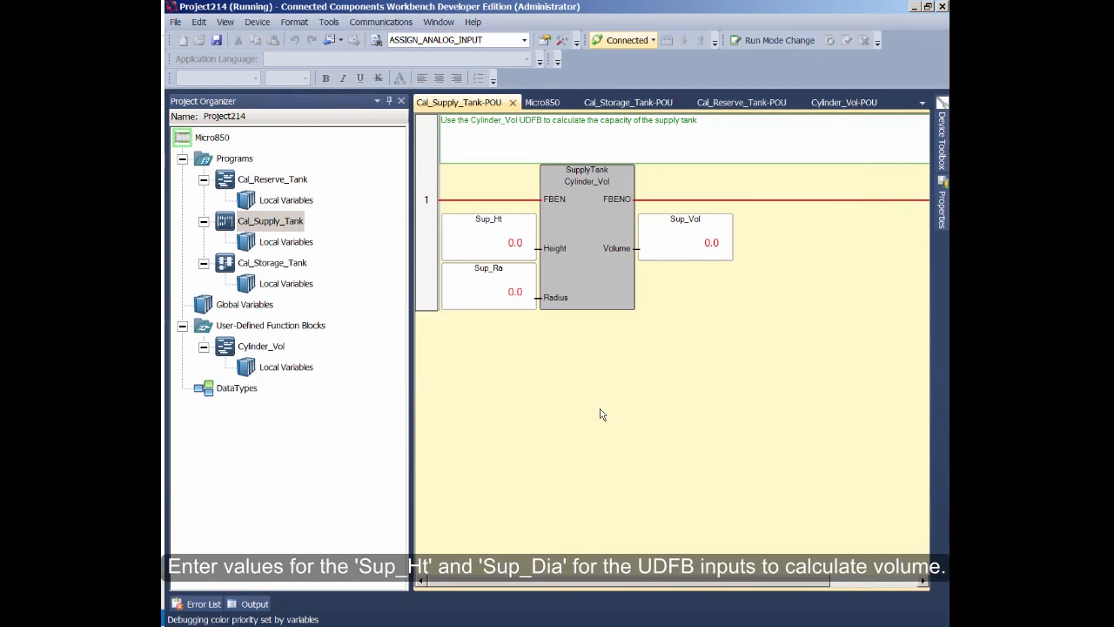
{"action": "mouse_move", "coordinate": [522, 261]}
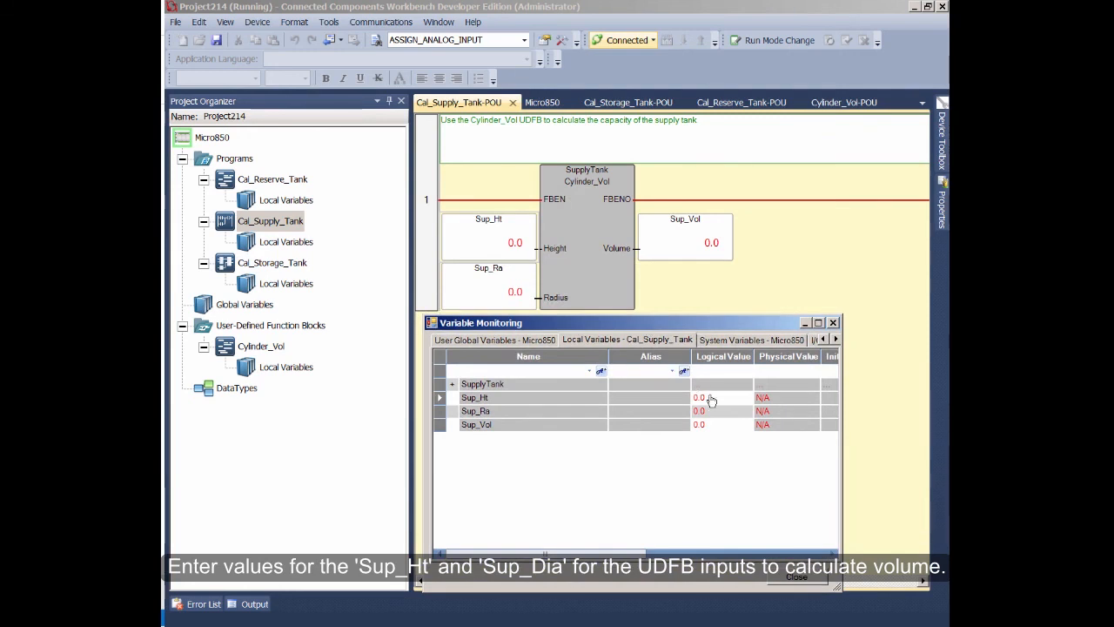
Enter 4.0 for Sup_Ht and Sup_Ra, then expand SupplyTank and edit its Pi
{"action": "left_click", "coordinate": [705, 397]}
{"action": "type", "text": "4"}
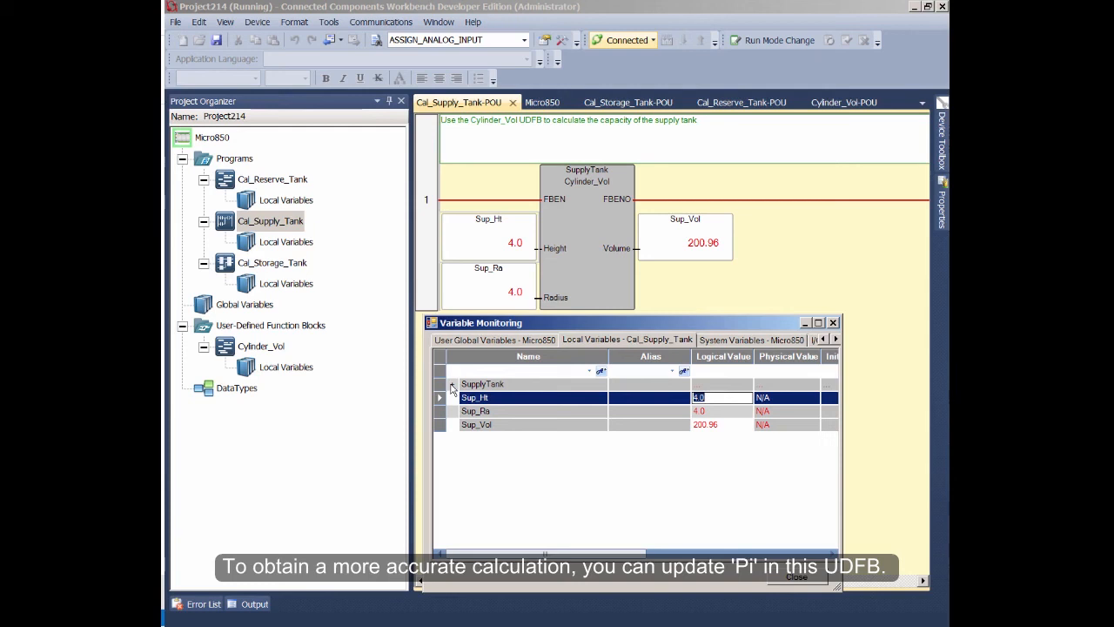
{"action": "left_click", "coordinate": [452, 384]}
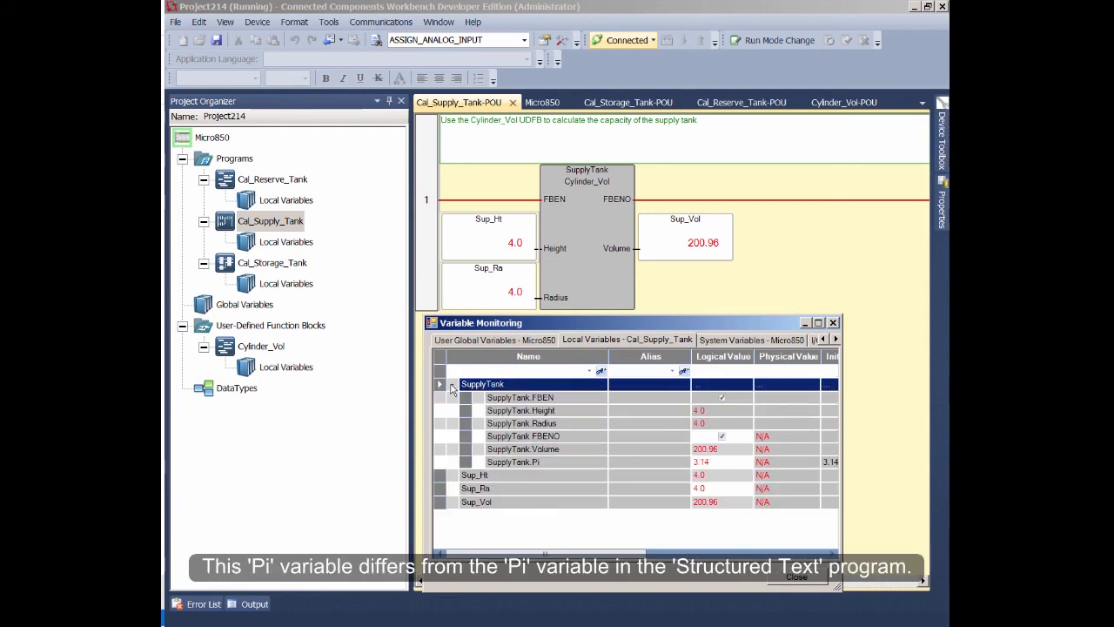
{"action": "left_click", "coordinate": [511, 463]}
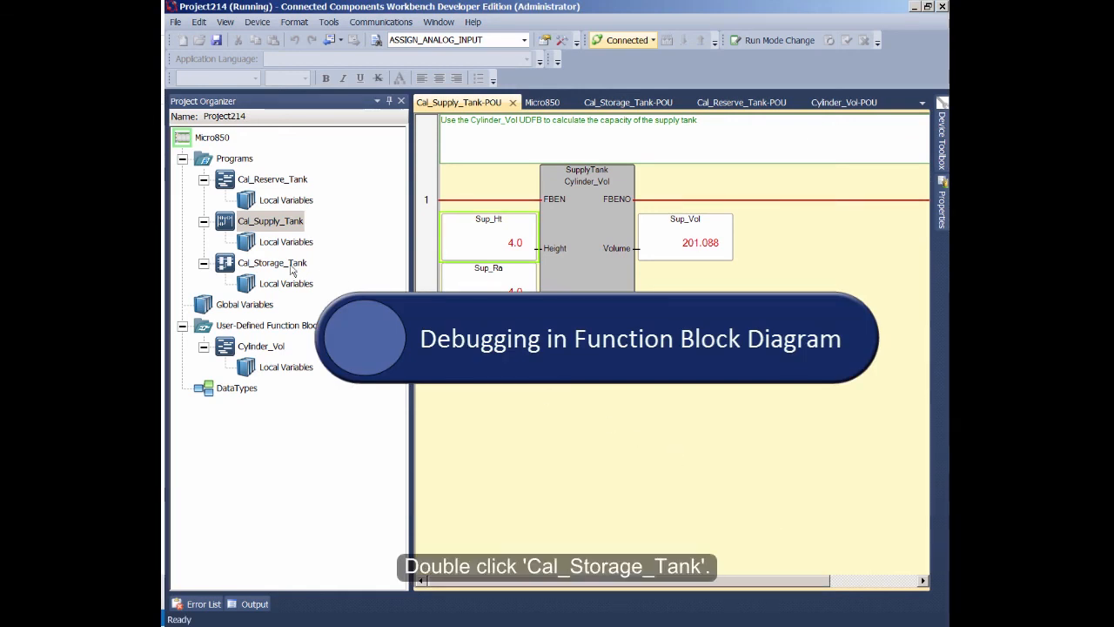
Open Cal_Storage_Tank and drill into the StorageTank UDFB code for live monitoring
{"action": "double_click", "coordinate": [272, 262]}
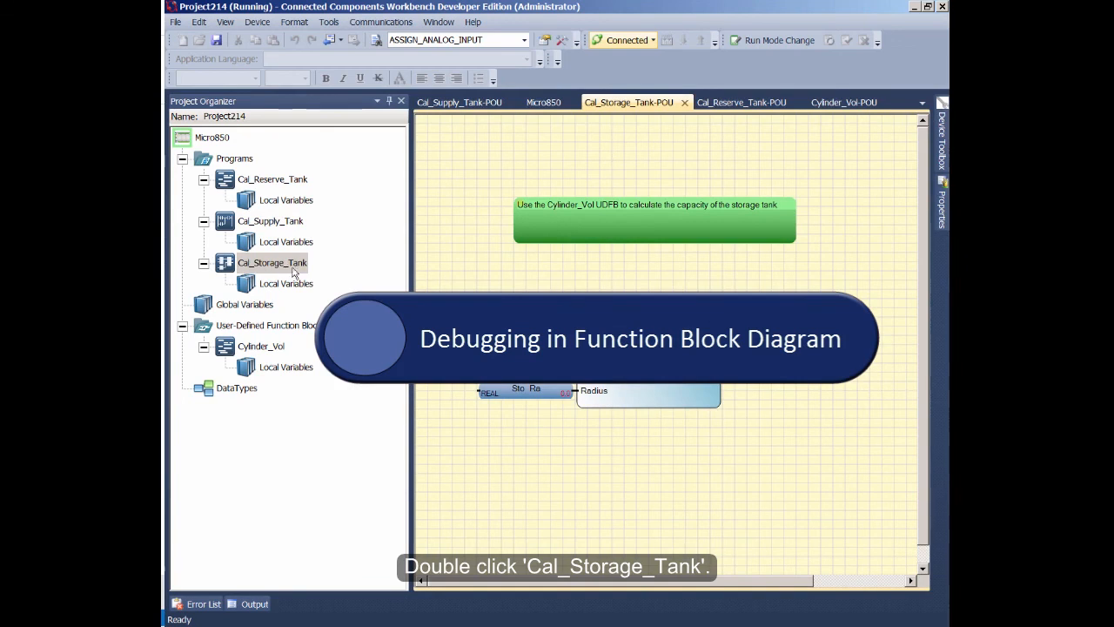
{"action": "double_click", "coordinate": [271, 262]}
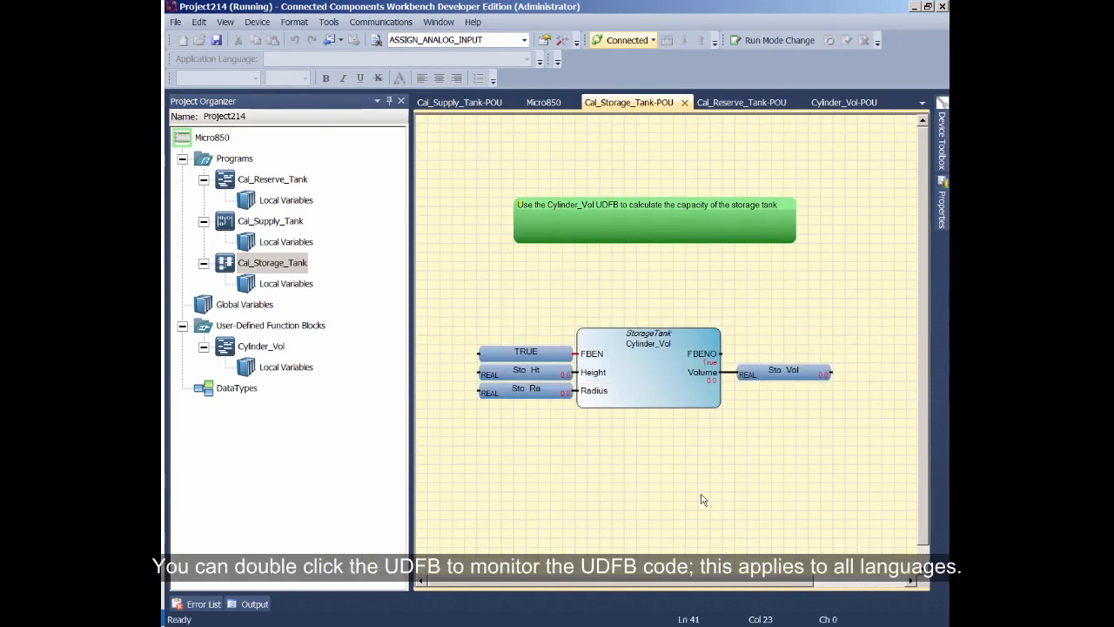
{"action": "double_click", "coordinate": [647, 370]}
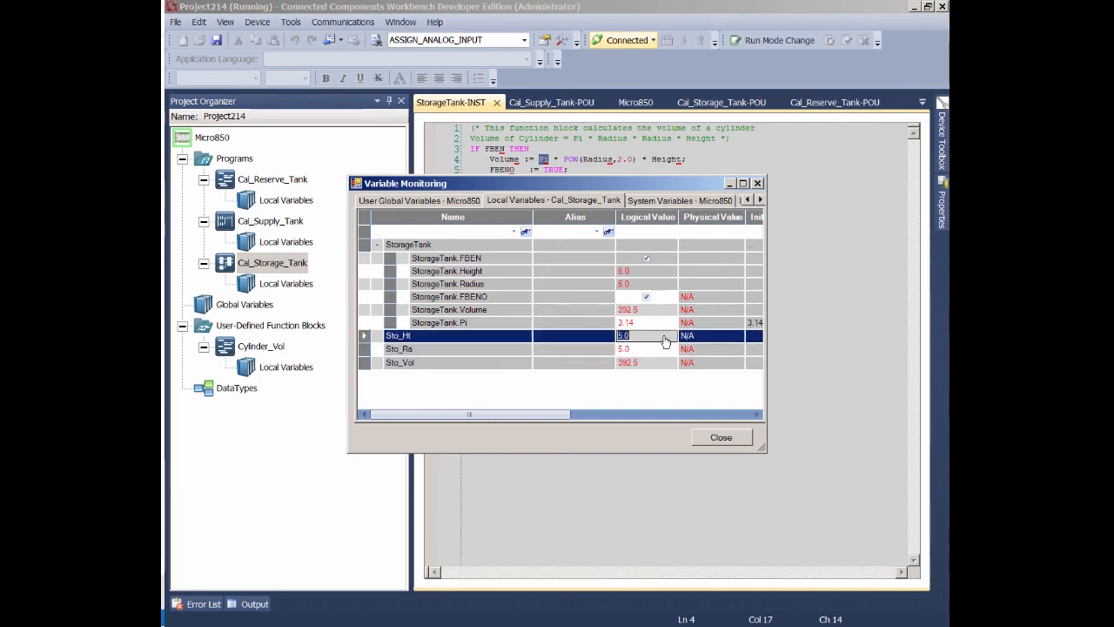
Set StorageTank.Pi to 3.14159 in Variable Monitoring
{"action": "left_click", "coordinate": [448, 322]}
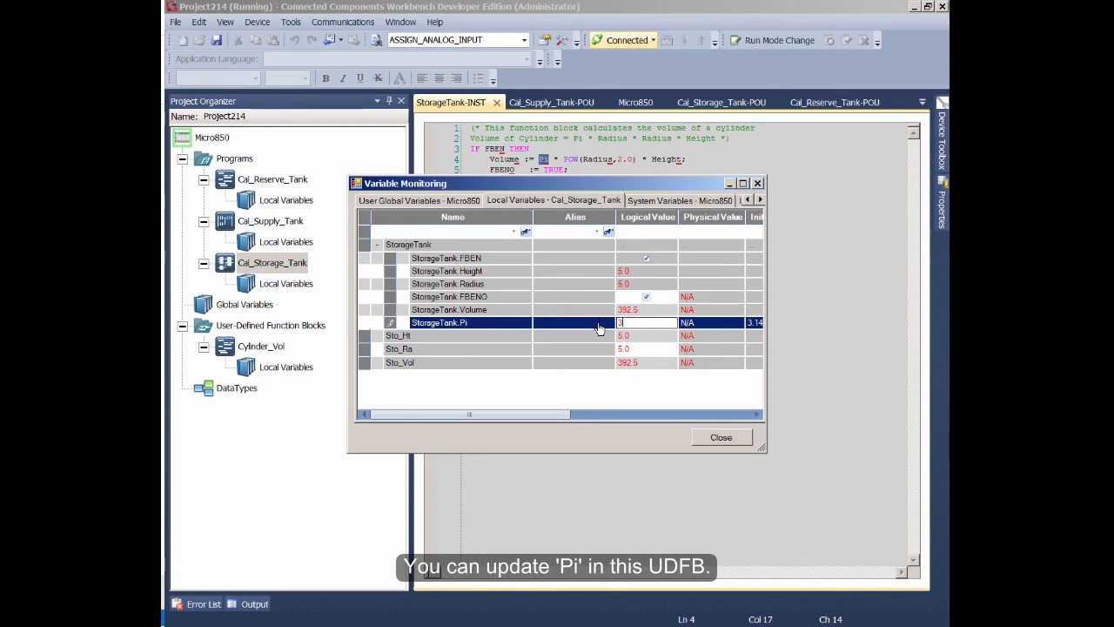
{"action": "type", "text": "3.14159"}
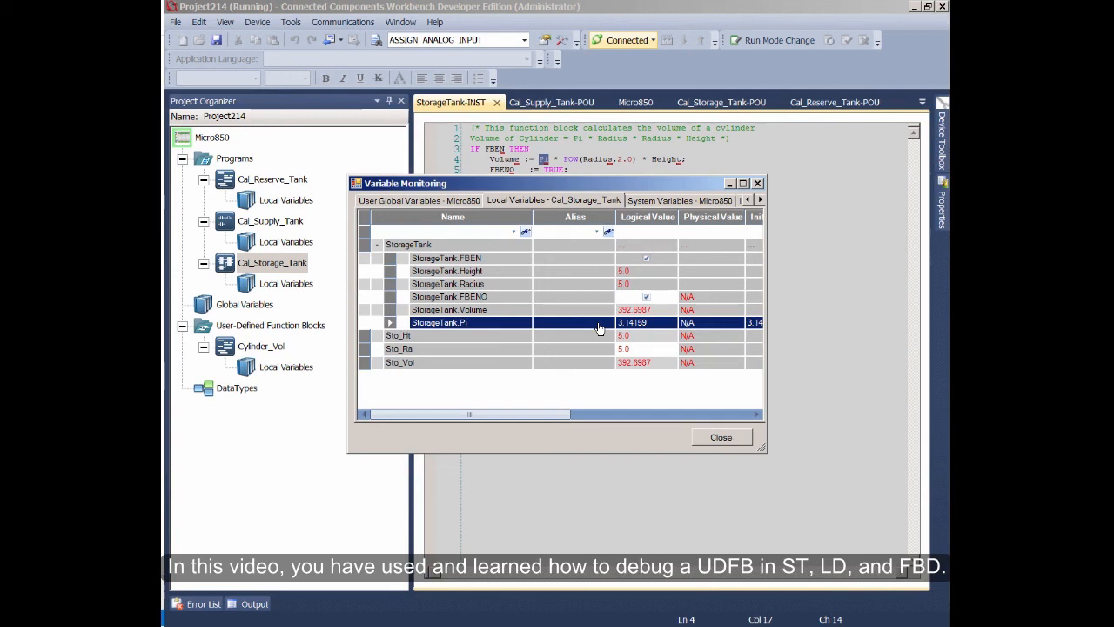
{"action": "mouse_move", "coordinate": [666, 370]}
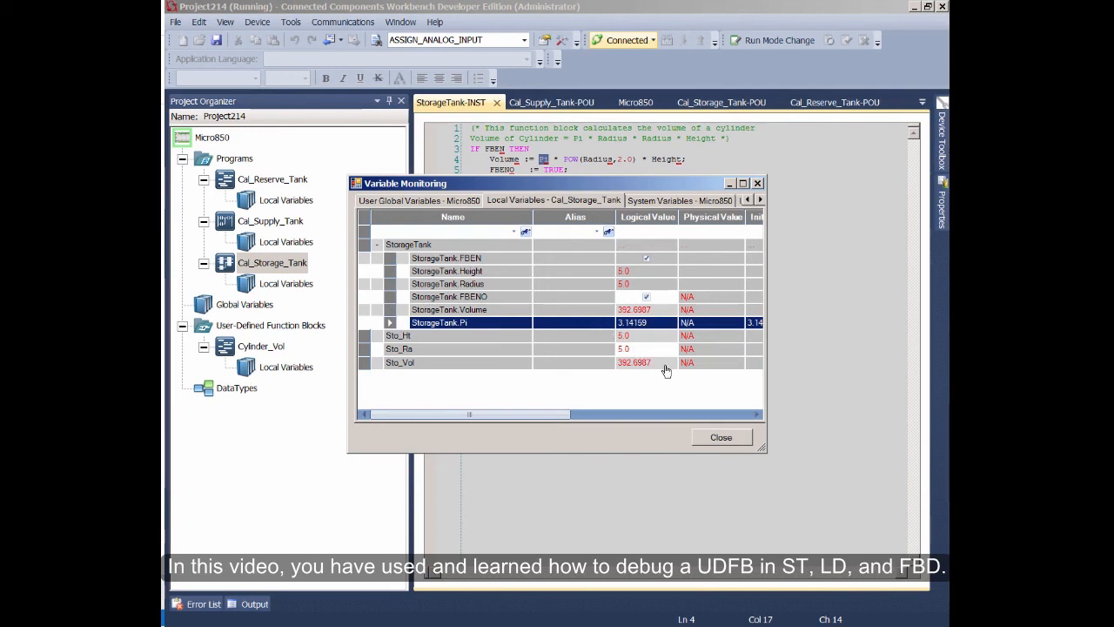